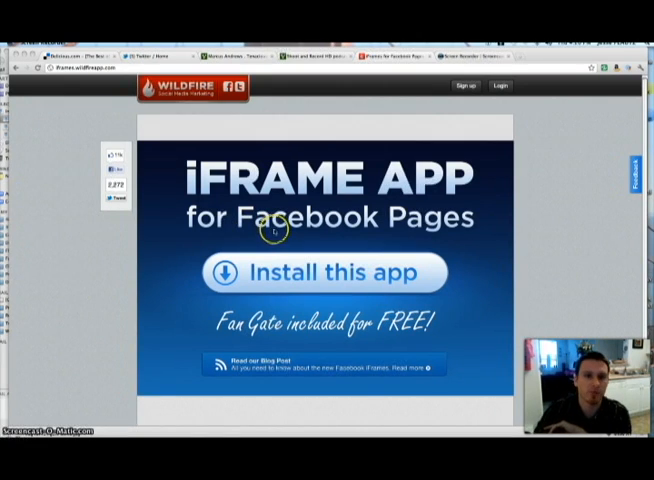
mouse_move(228, 158)
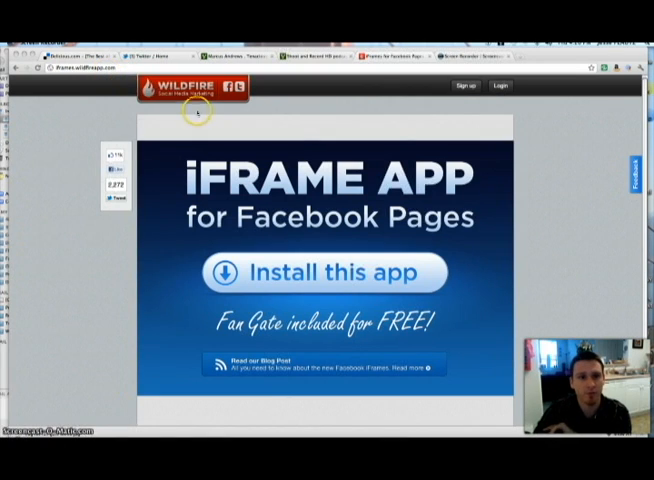
mouse_move(348, 304)
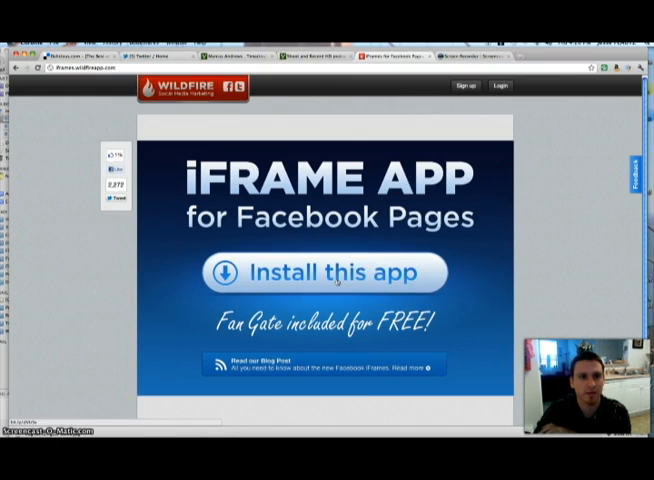
Begin installing Wildfire's iFrames for Pages and pull up the list of pages to add it to
left_click(328, 272)
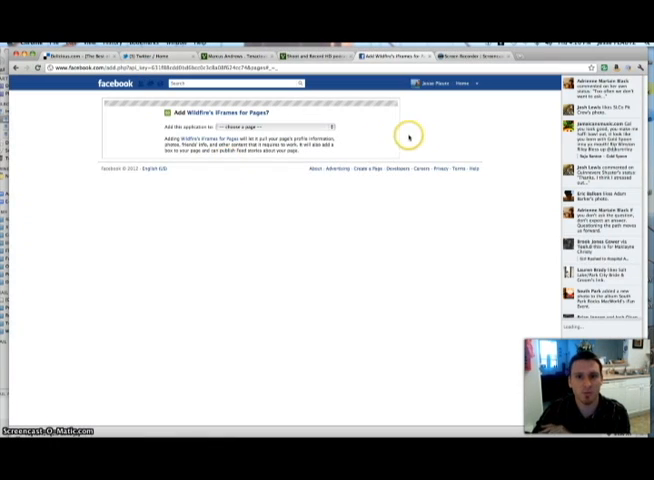
left_click(262, 126)
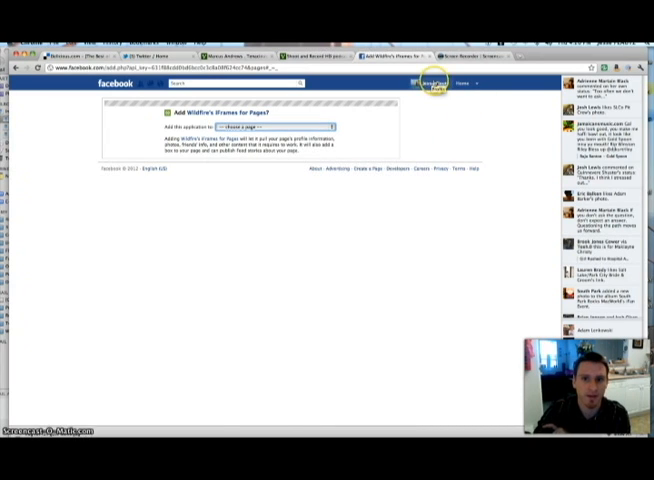
mouse_move(382, 120)
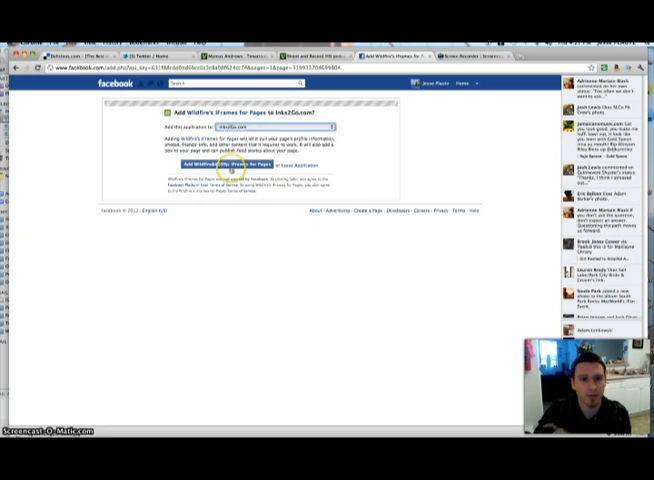
Add the app to the chosen page and fill the sign-up form, entering 'Freelance' as the company
left_click(216, 164)
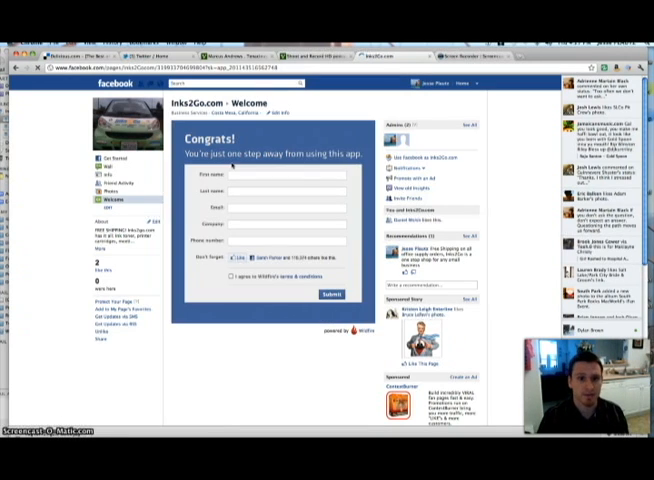
left_click(300, 172)
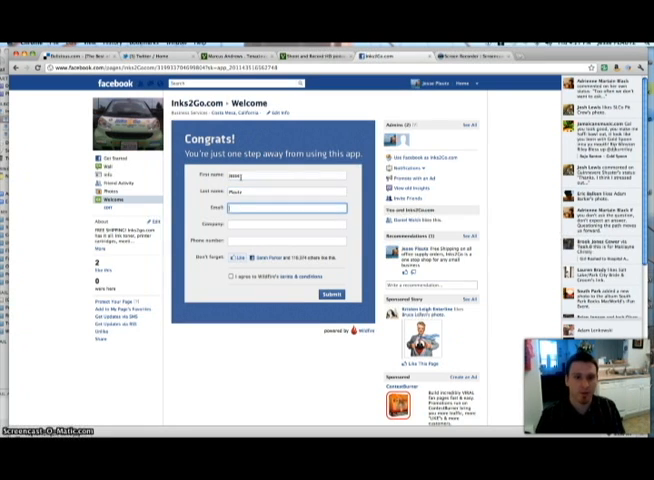
left_click(290, 208)
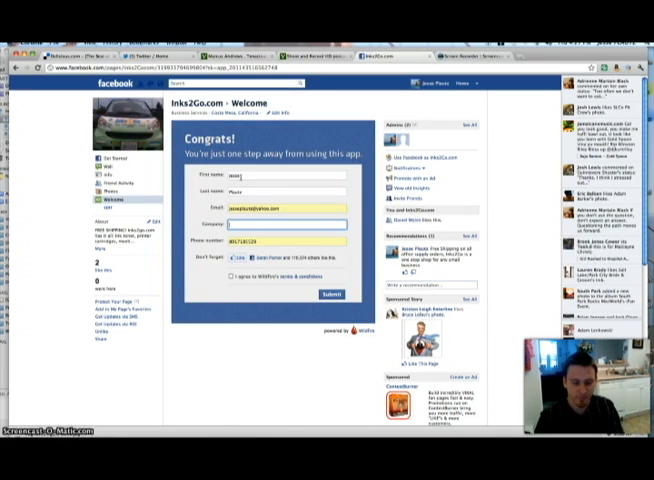
type("Freelance")
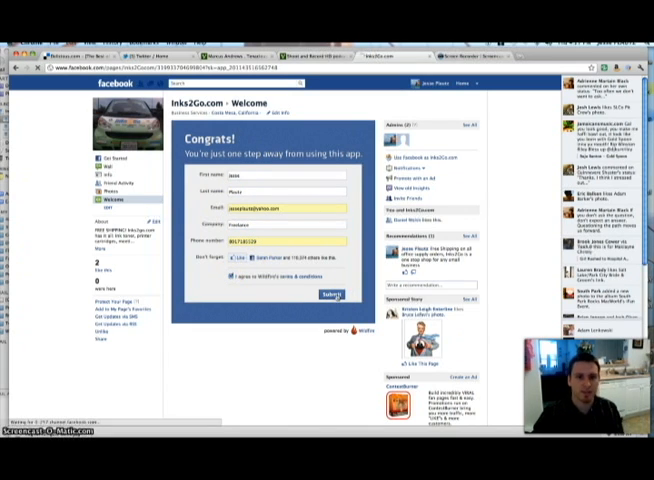
Submit the sign-up, upload separate fan-view and non-fan-view images, and save & preview the tab
left_click(330, 294)
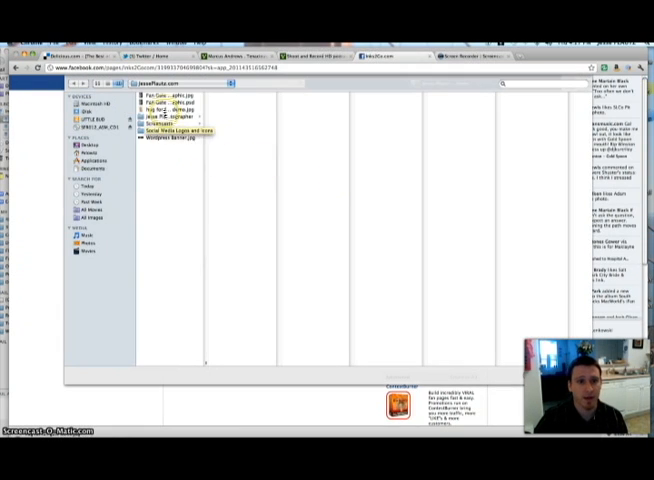
left_click(164, 100)
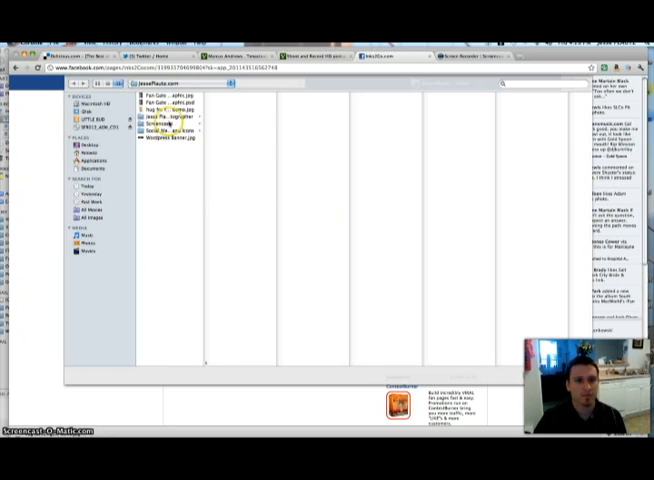
left_click(170, 106)
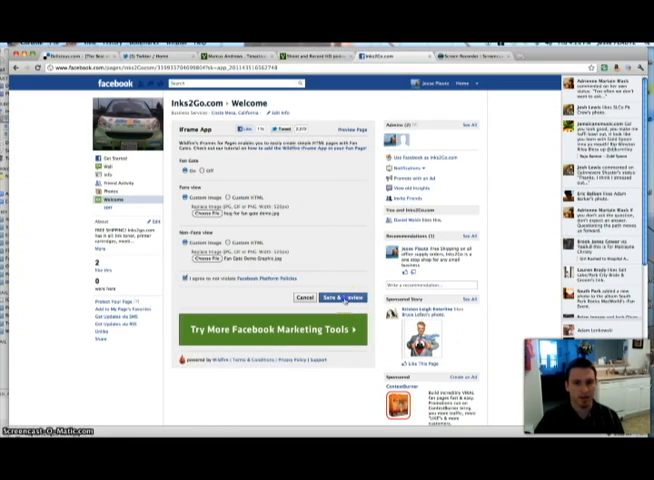
left_click(336, 296)
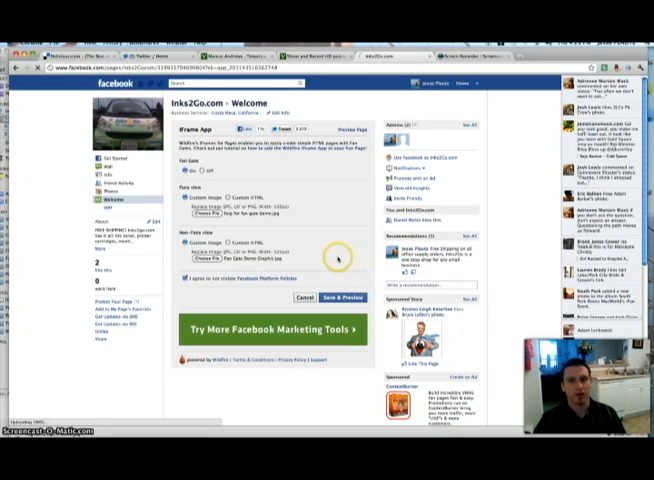
View the Welcome tab as a fan, then log out and reload it to see the non-fan image
left_click(344, 296)
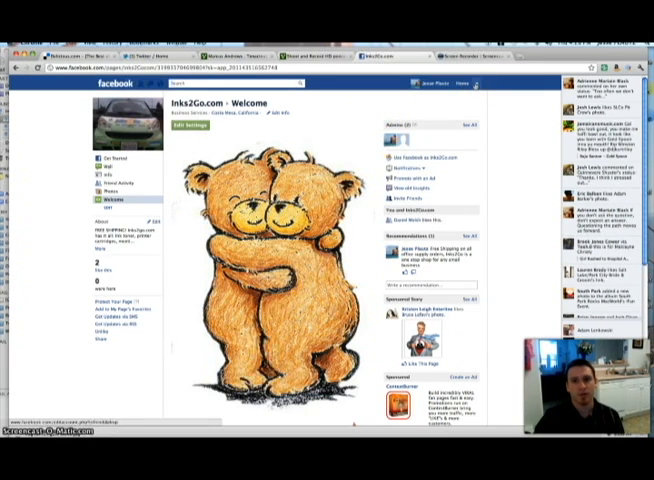
left_click(464, 84)
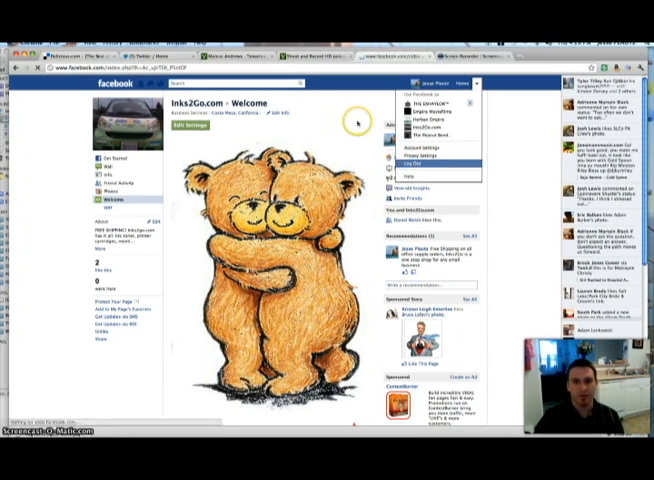
left_click(422, 158)
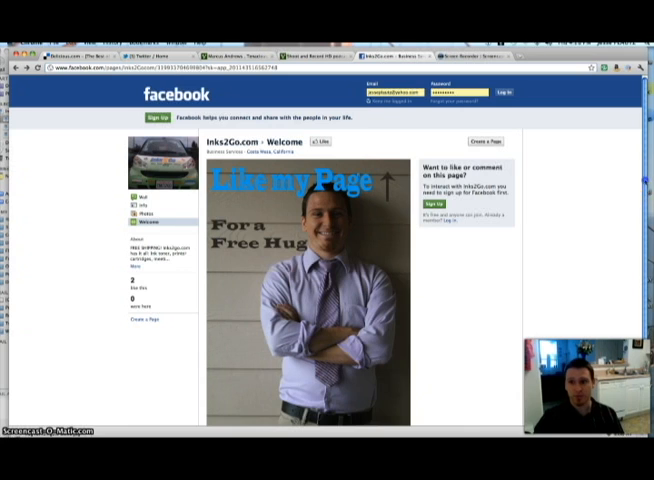
scroll("down", 3)
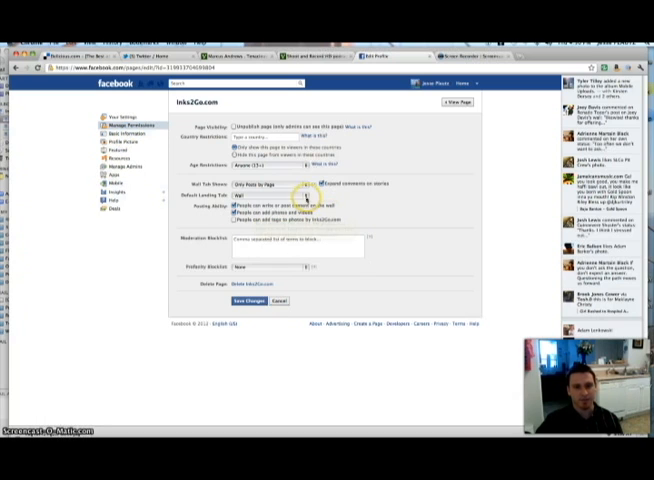
Set the Default Landing Tab to Welcome and save the page permission settings
left_click(256, 196)
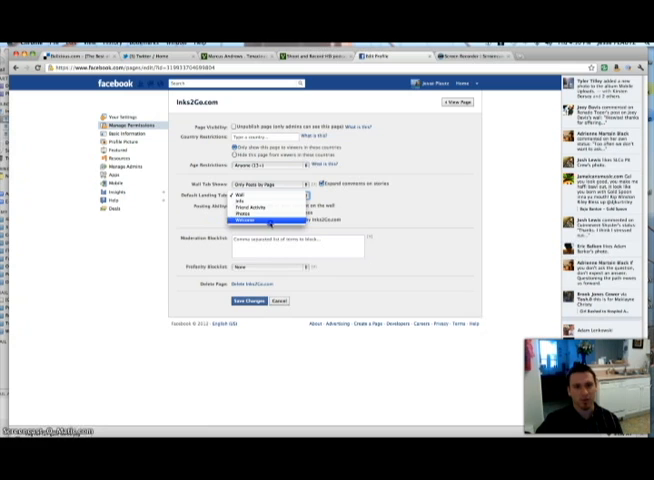
left_click(284, 216)
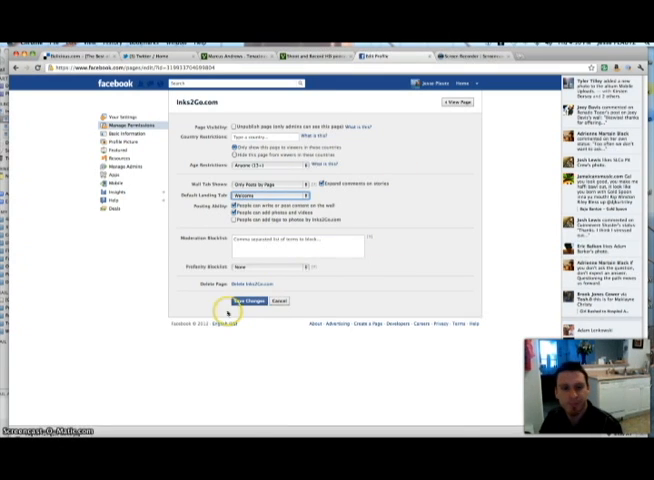
left_click(246, 300)
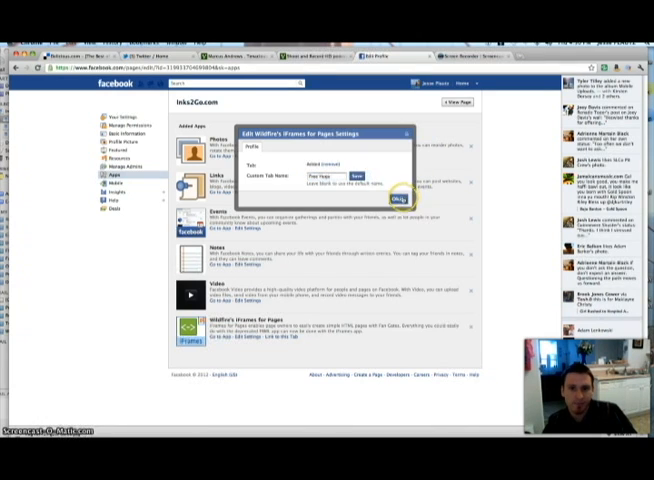
Confirm 'Free Hugs' as the custom tab name for the Wildfire iFrames app
left_click(402, 192)
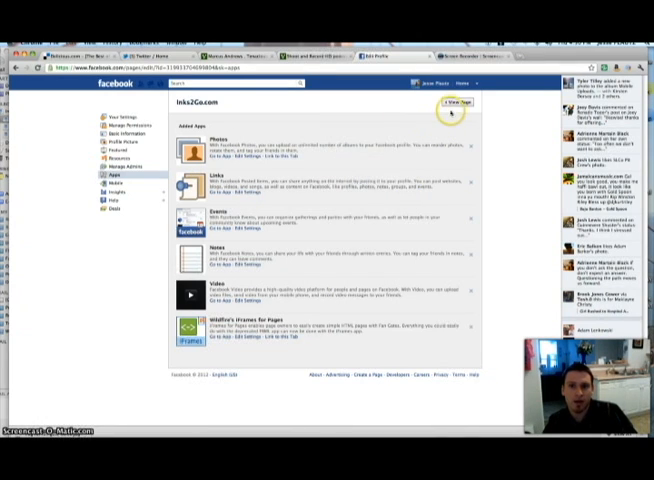
View the page, check the Free Hugs tab shows the hugging bears, then switch to another website
left_click(452, 100)
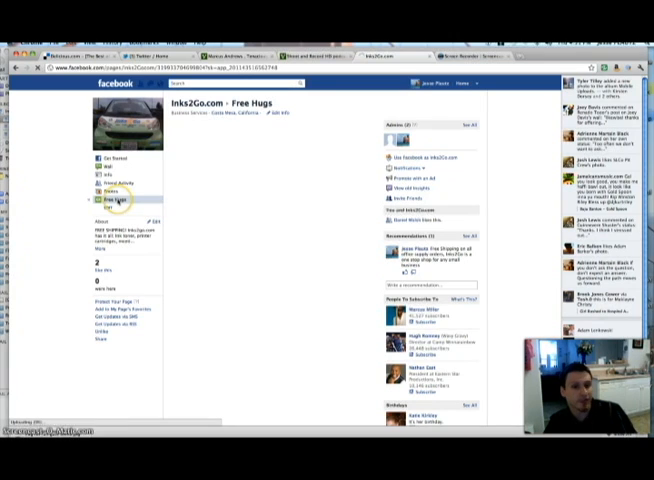
left_click(100, 204)
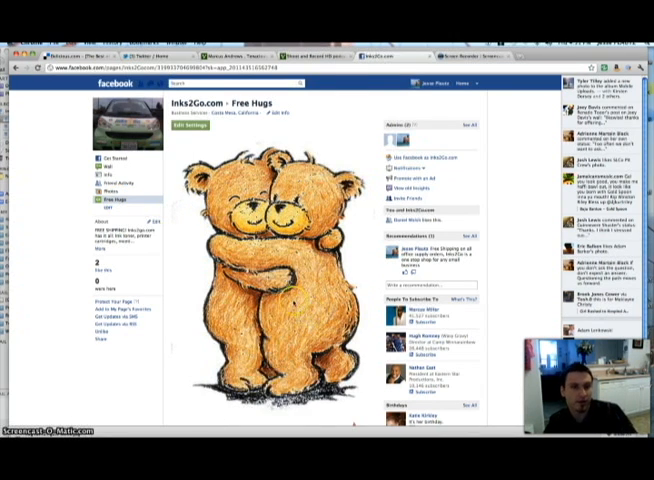
left_click(318, 48)
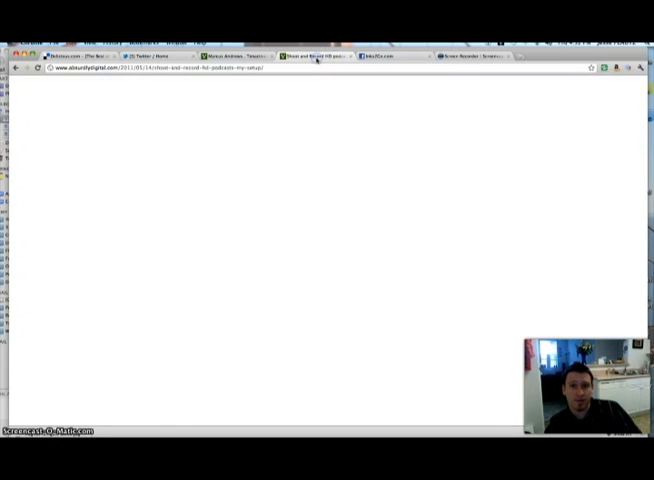